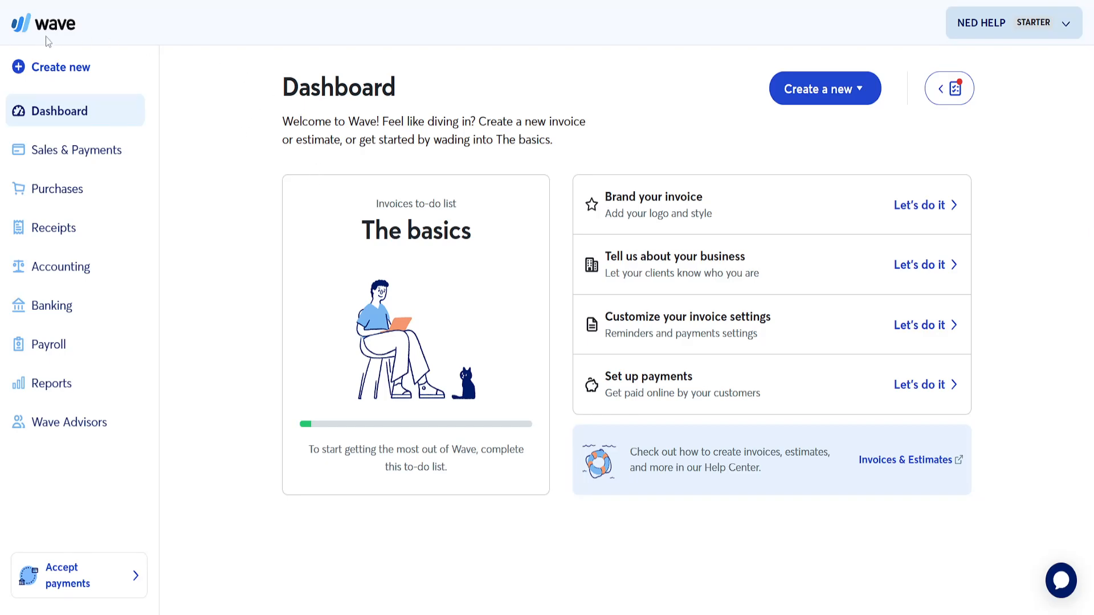
mouse_move(988, 175)
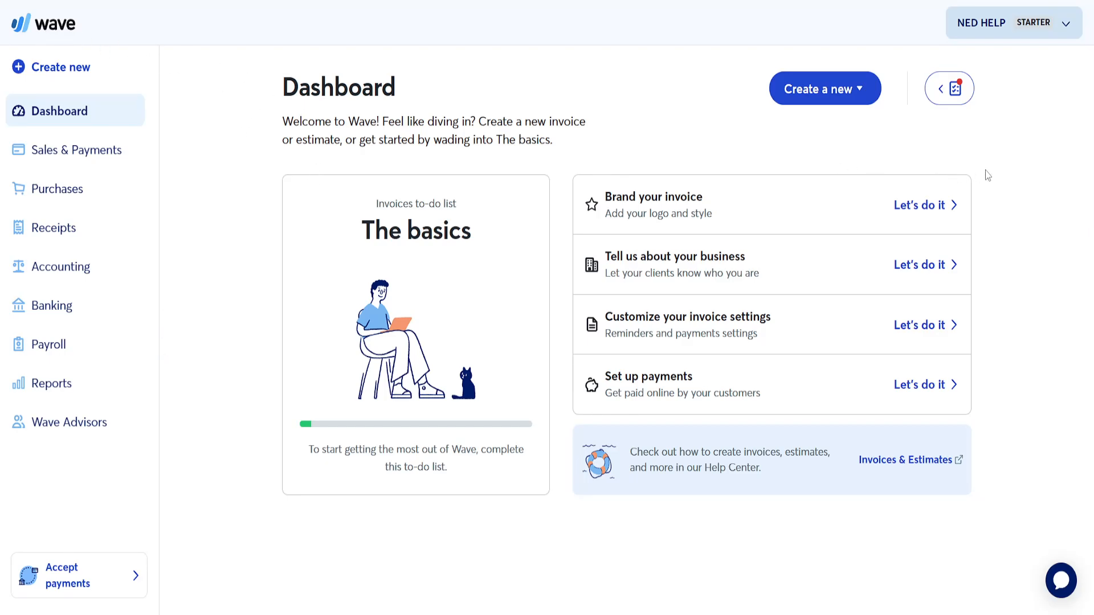
mouse_move(1013, 29)
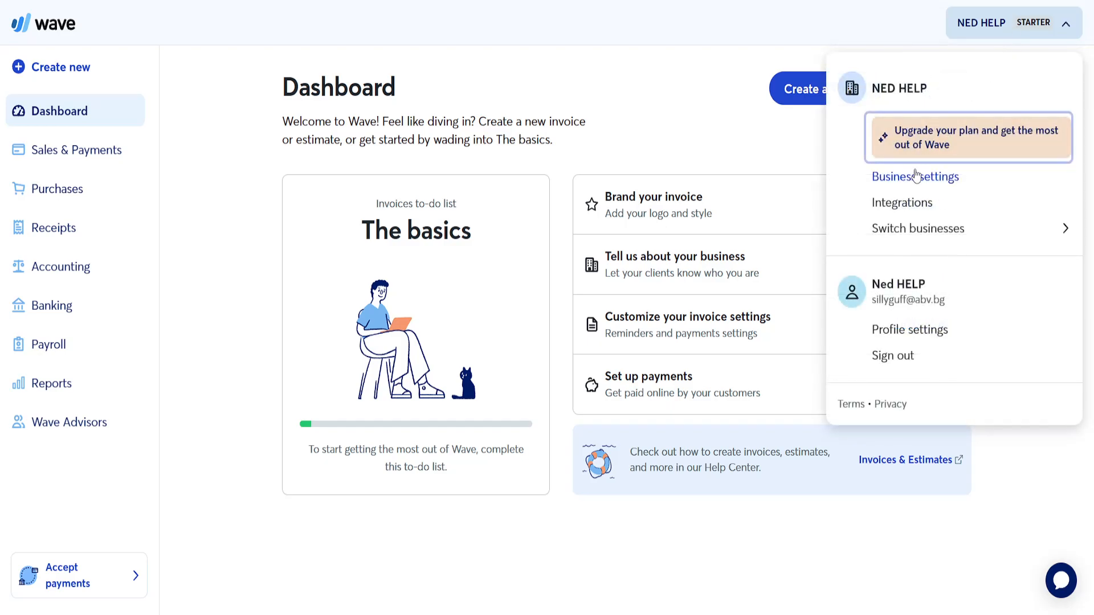
Step: Open Wave's Business settings and scroll down to the subscription and data export options
left_click(915, 176)
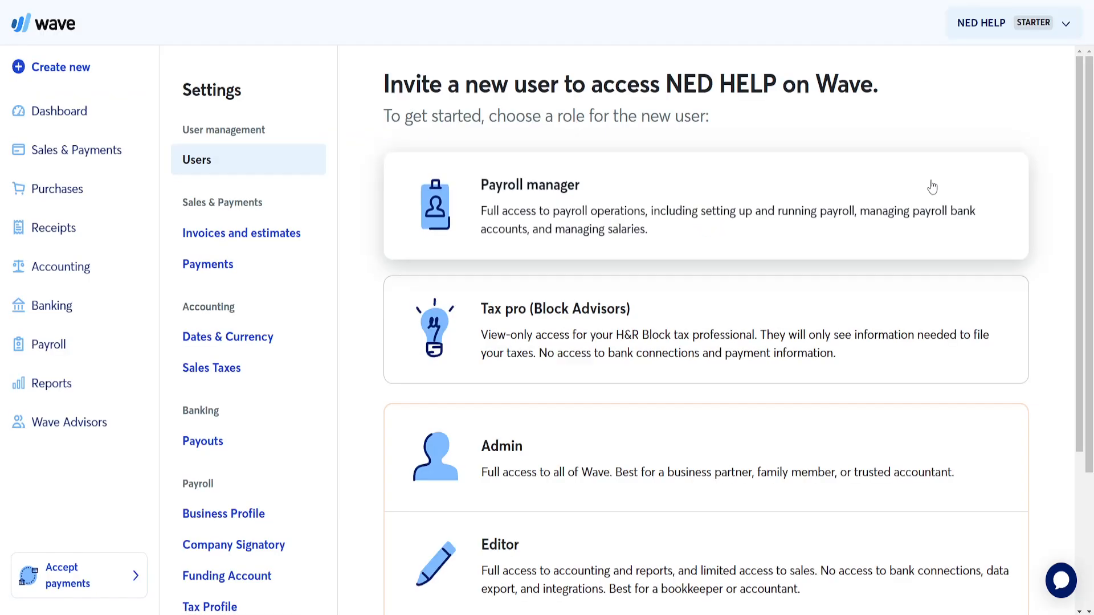
mouse_move(207, 264)
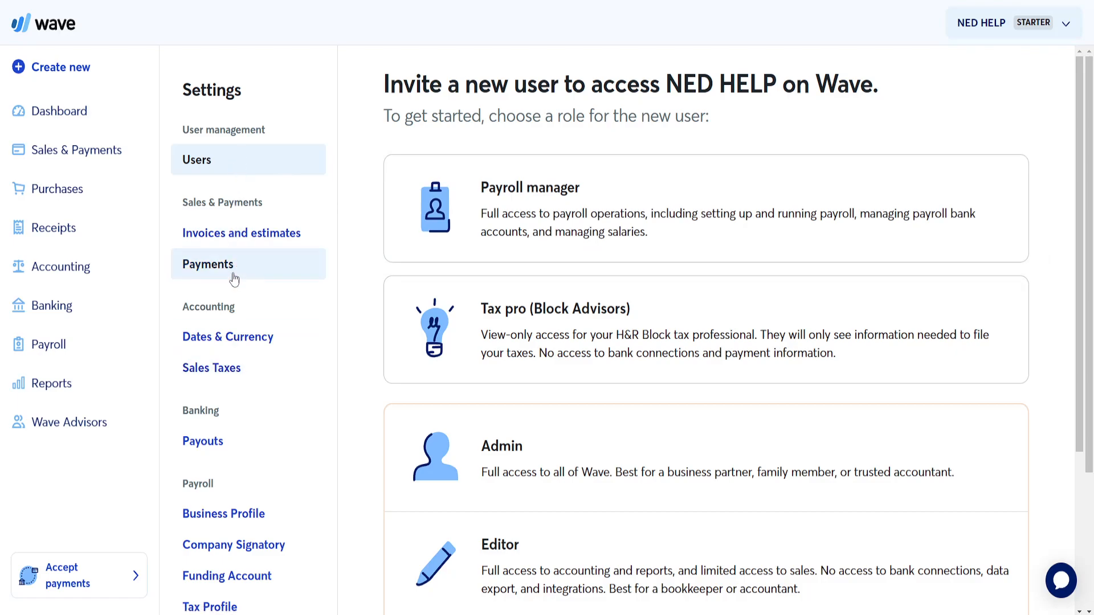
scroll("down", 3)
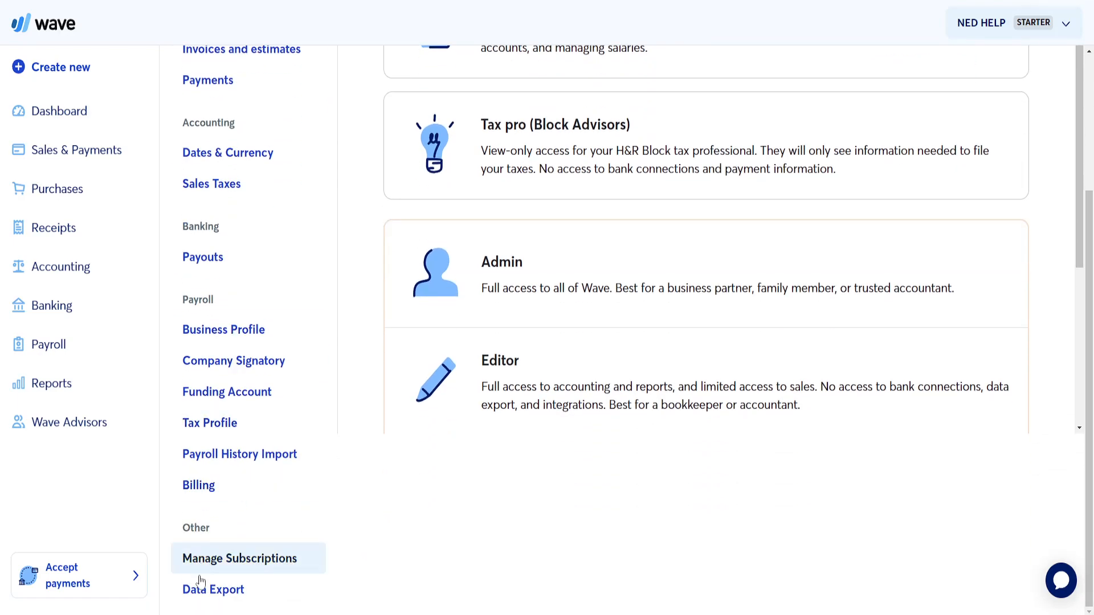
mouse_move(212, 589)
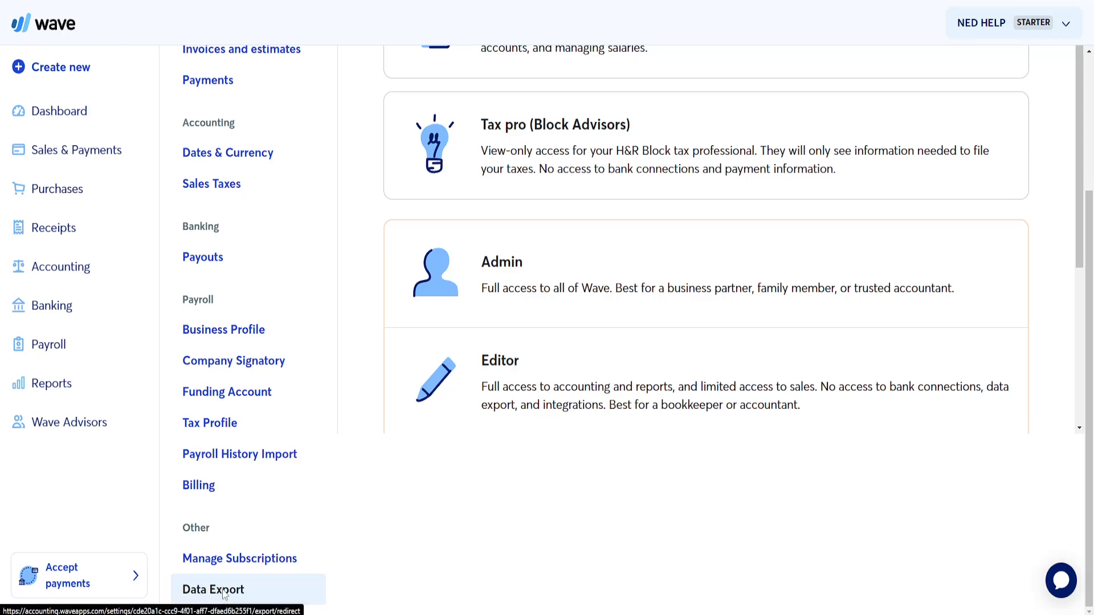
Step: From Wave's Data Export page, export all transactions as CSV
left_click(212, 590)
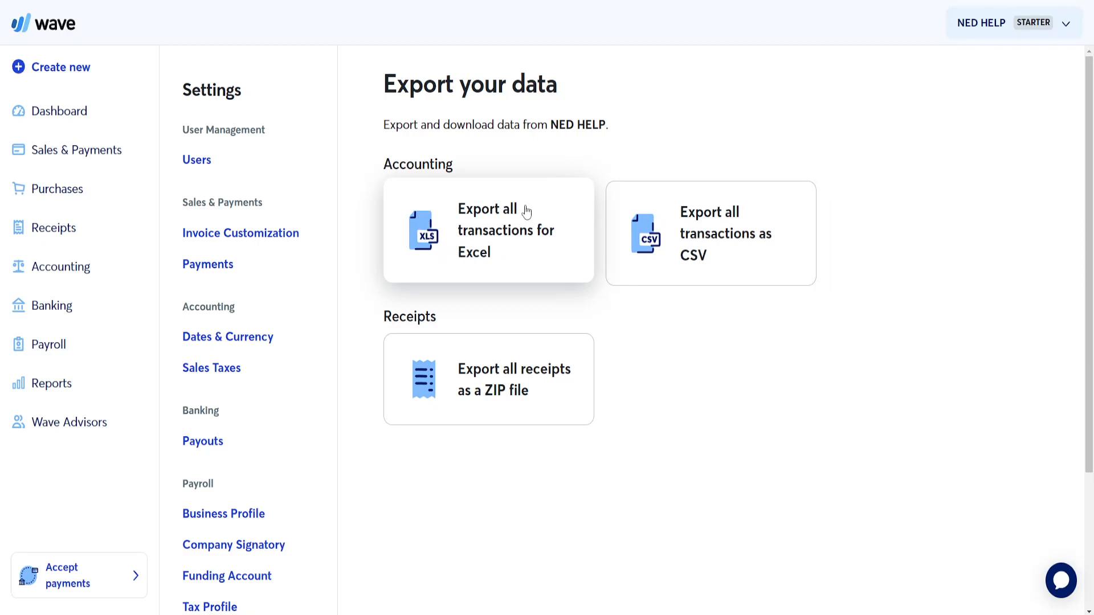
mouse_move(513, 257)
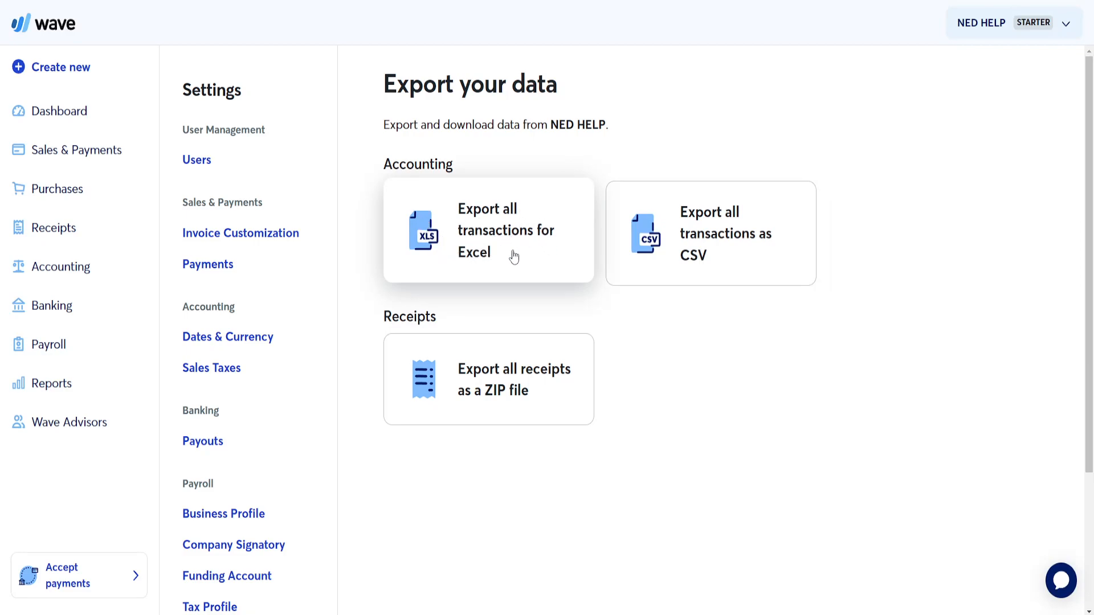
mouse_move(681, 227)
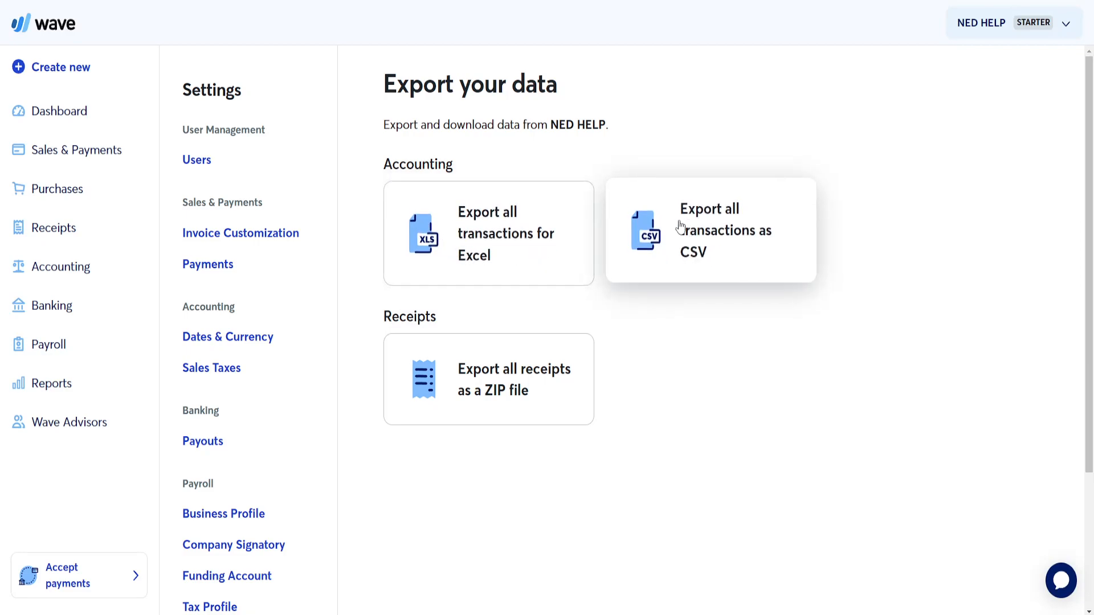
mouse_move(737, 233)
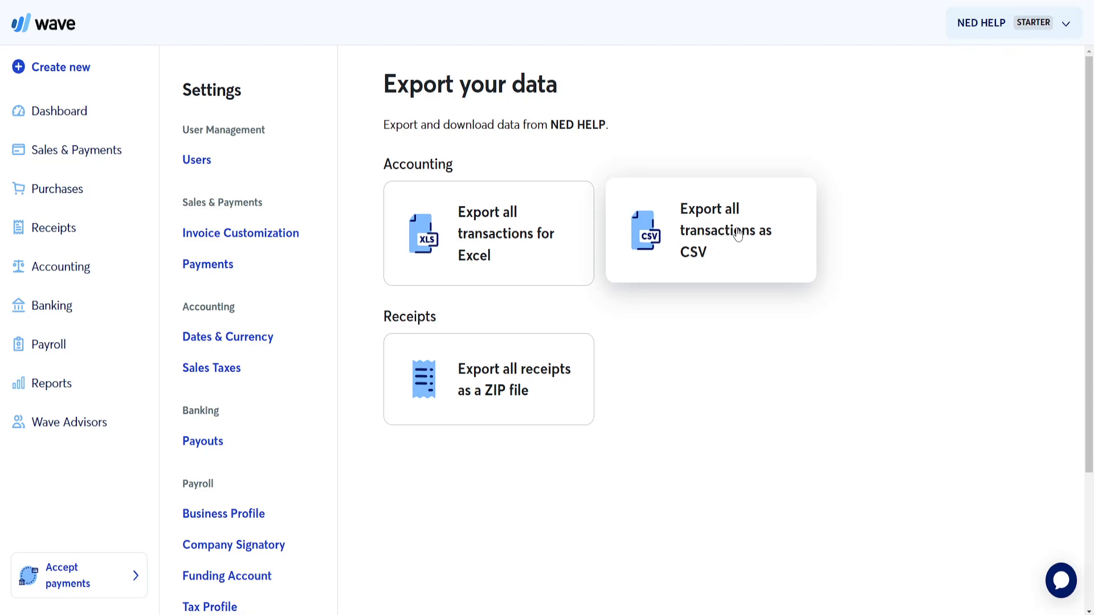
mouse_move(668, 264)
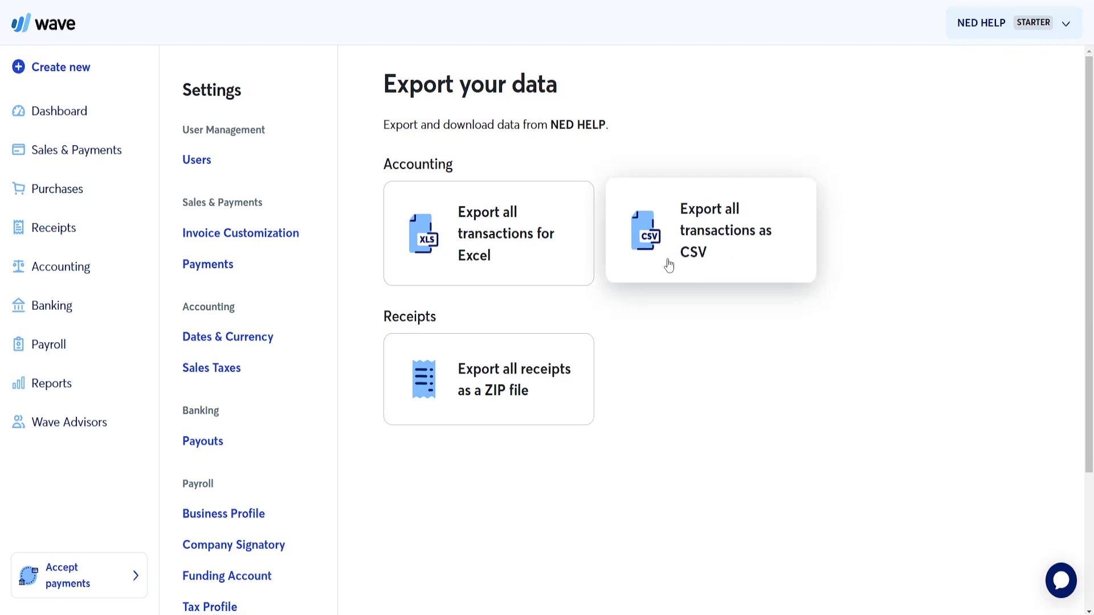
mouse_move(668, 243)
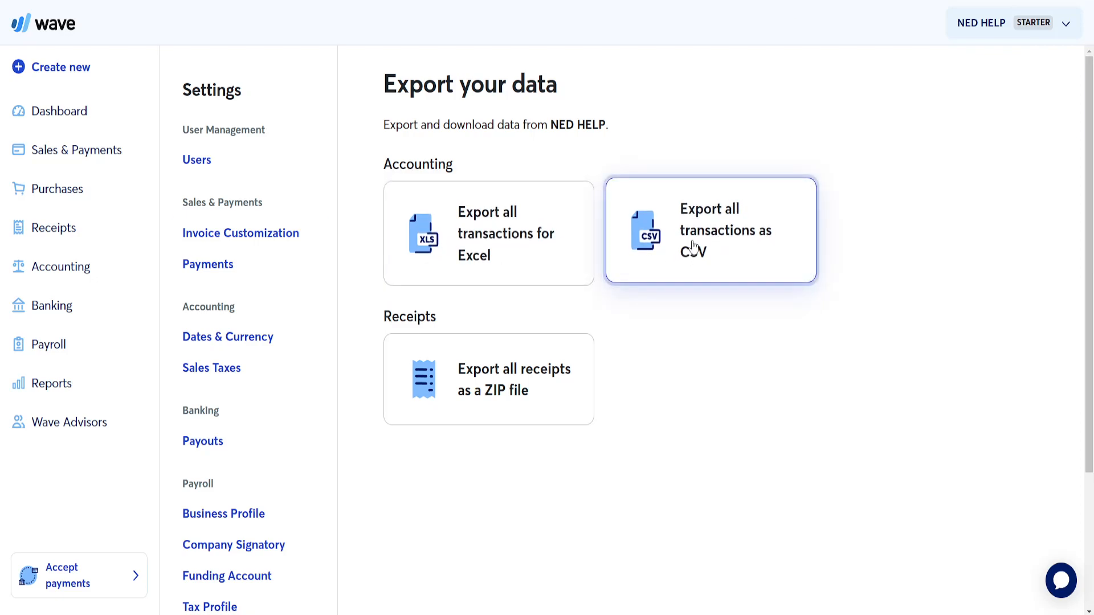
left_click(710, 233)
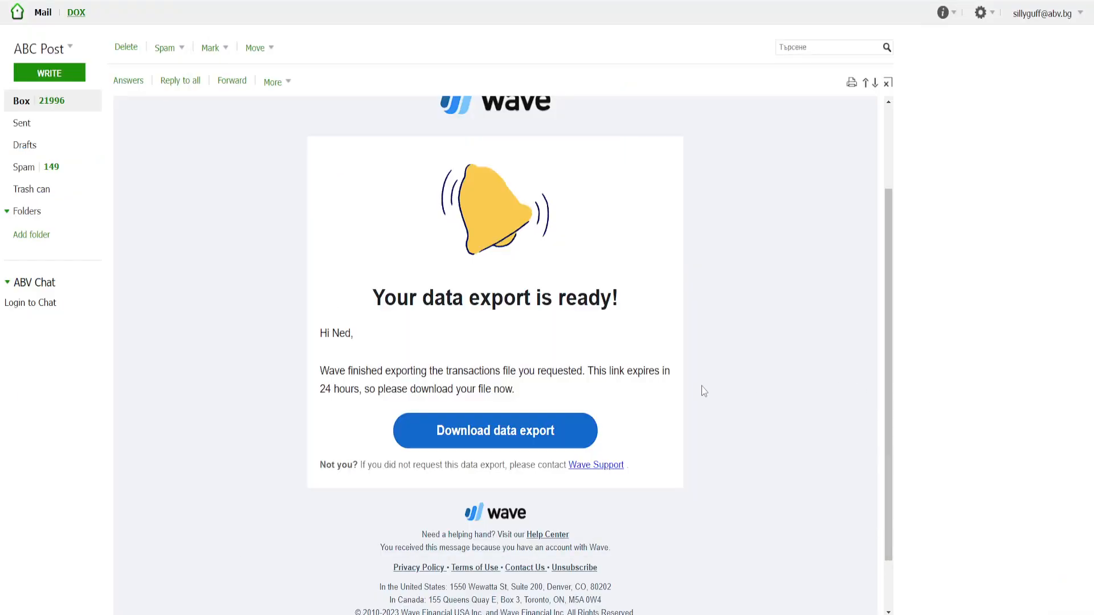
Step: Download the export ZIP from Wave's 'Your data export is ready!' email
scroll("up", 3)
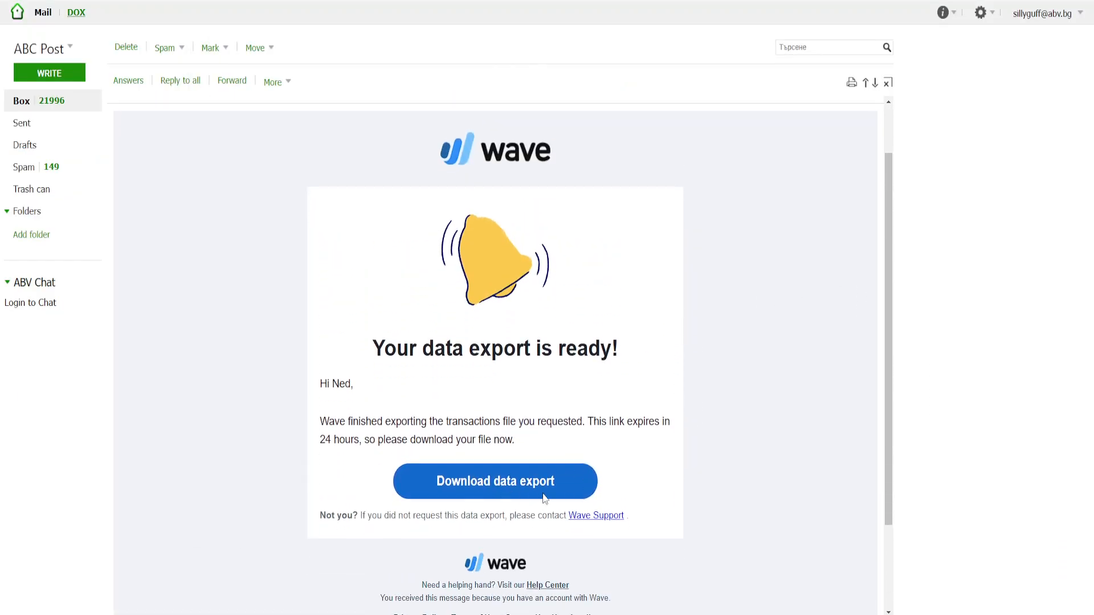
left_click(494, 481)
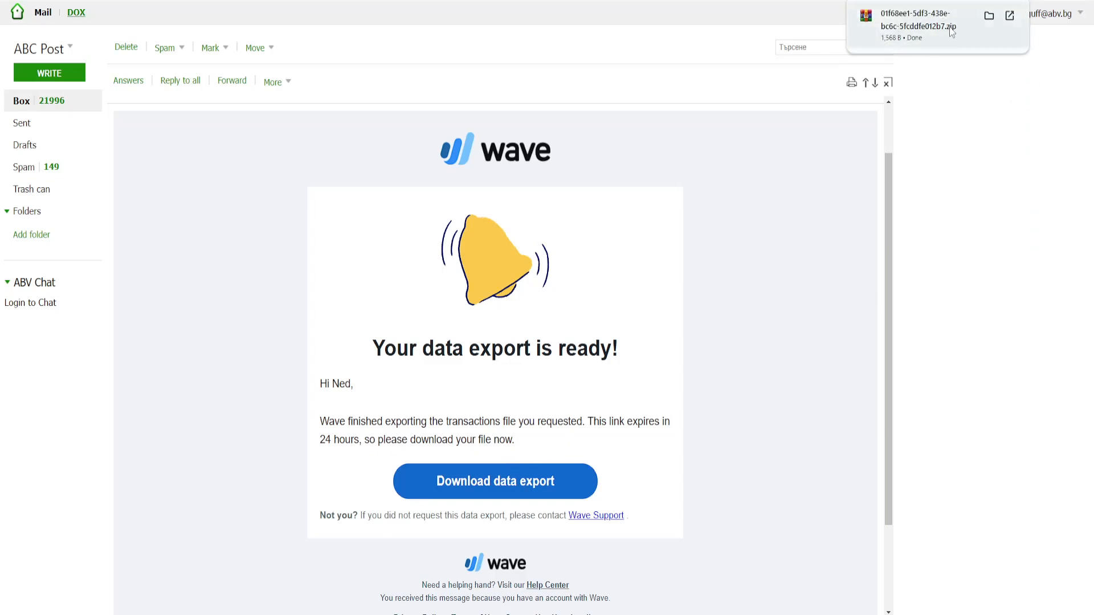
Step: Extract the downloaded ZIP into Downloads and select the four extracted CSV files
left_click(989, 16)
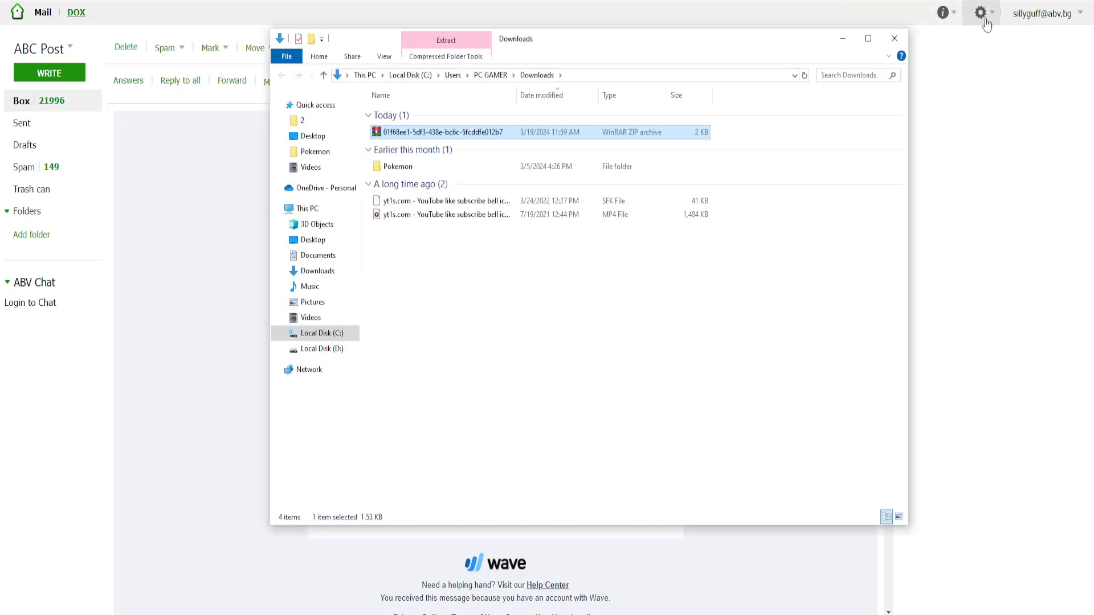
mouse_move(442, 131)
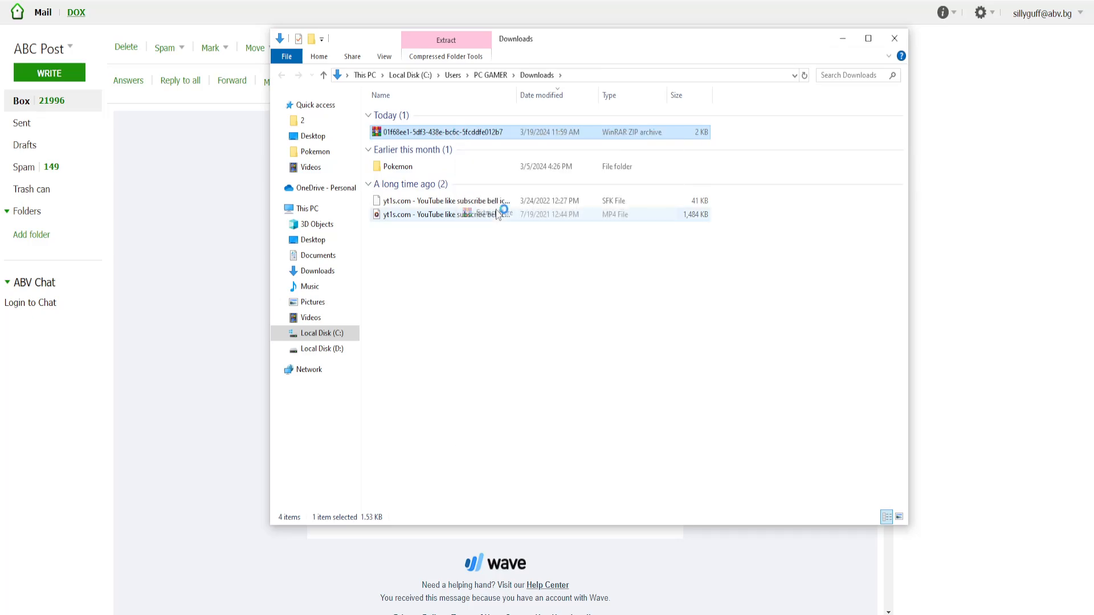
left_click(445, 40)
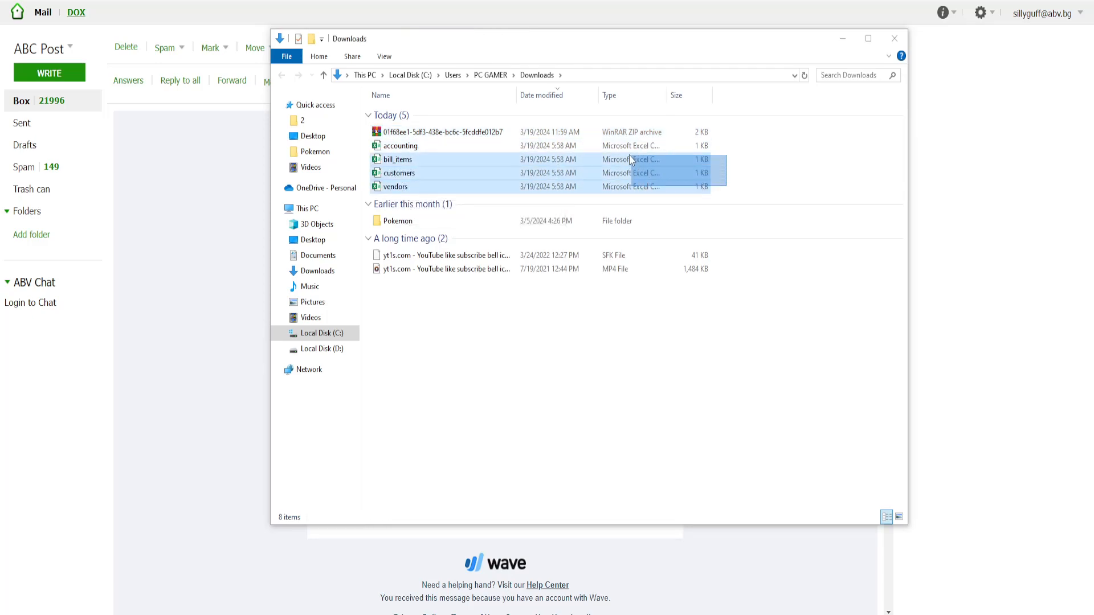
left_click(400, 146)
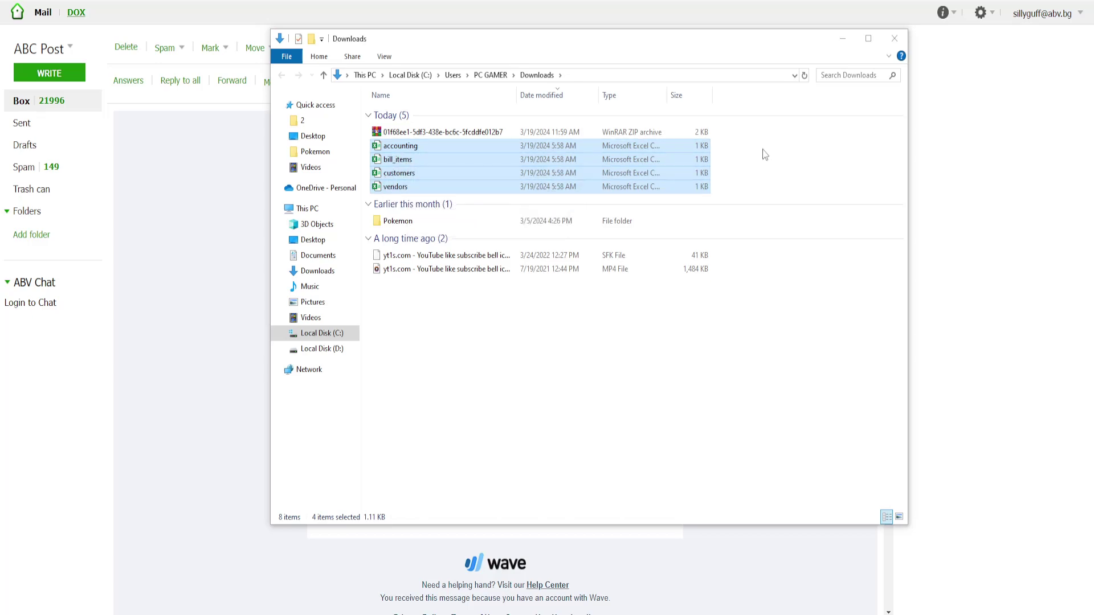
mouse_move(765, 158)
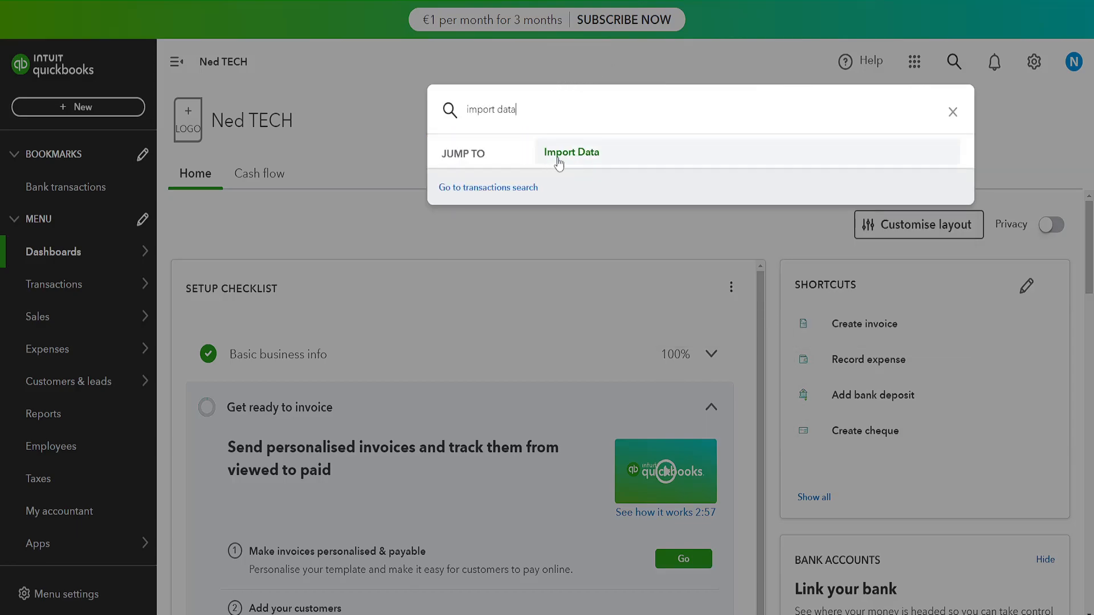
Step: Go to QuickBooks' Import Data page and bring the Downloads folder window alongside
left_click(571, 153)
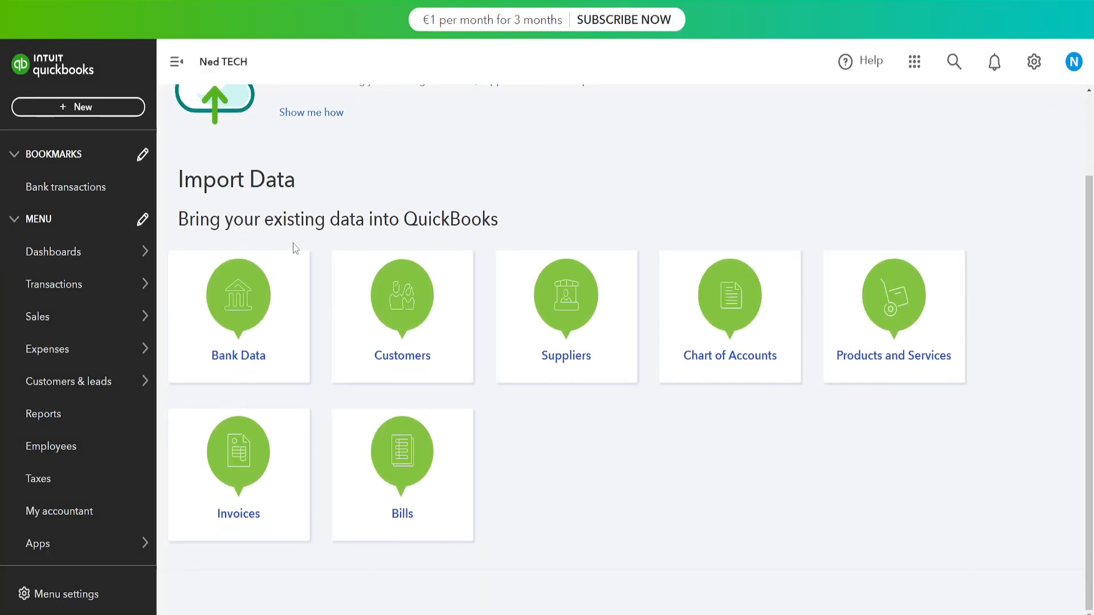
left_click_drag(234, 219, 447, 219)
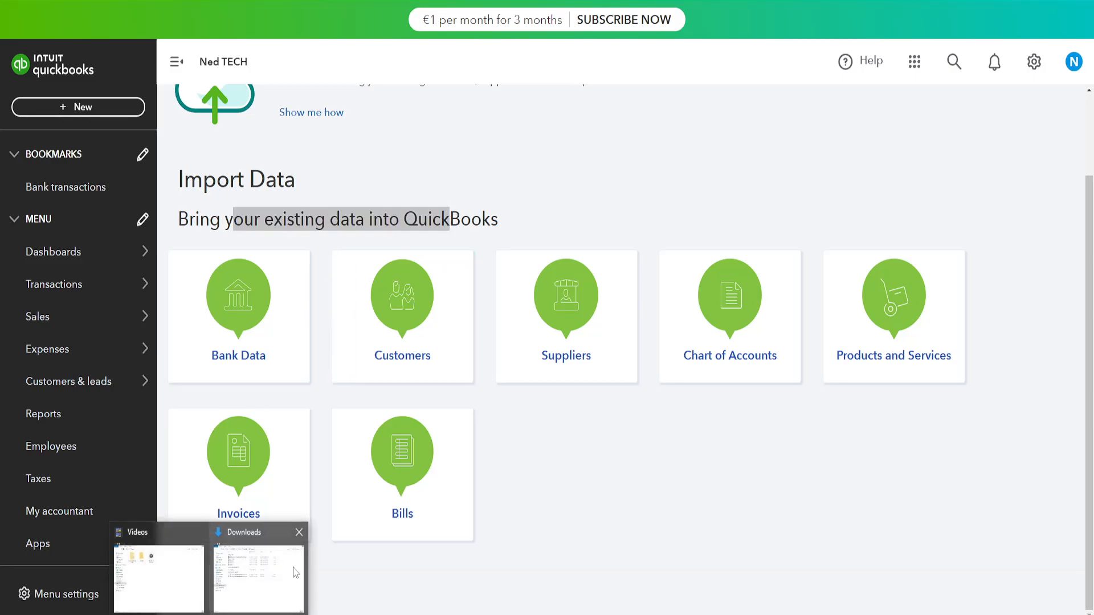
left_click(258, 578)
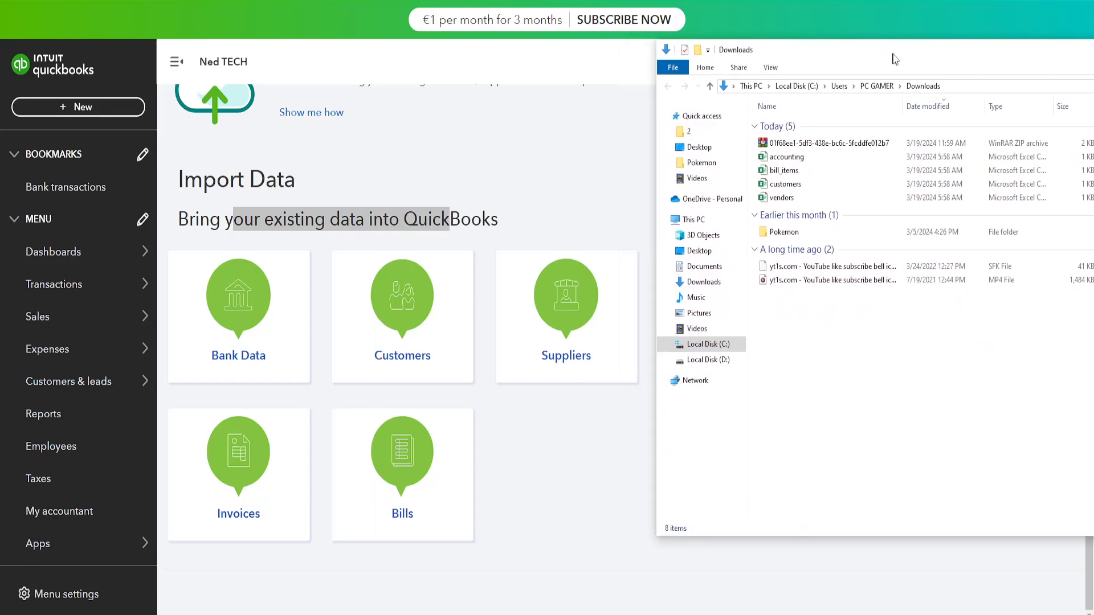
mouse_move(401, 322)
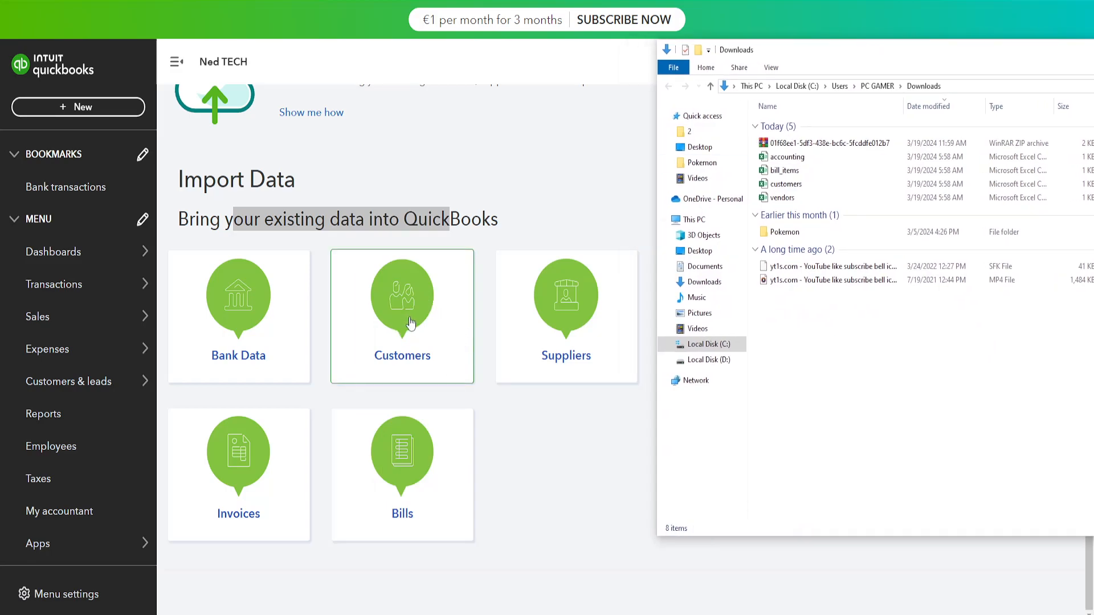
Step: Pick the Customers import, upload customers.csv from Downloads, and continue to field mapping
left_click(401, 316)
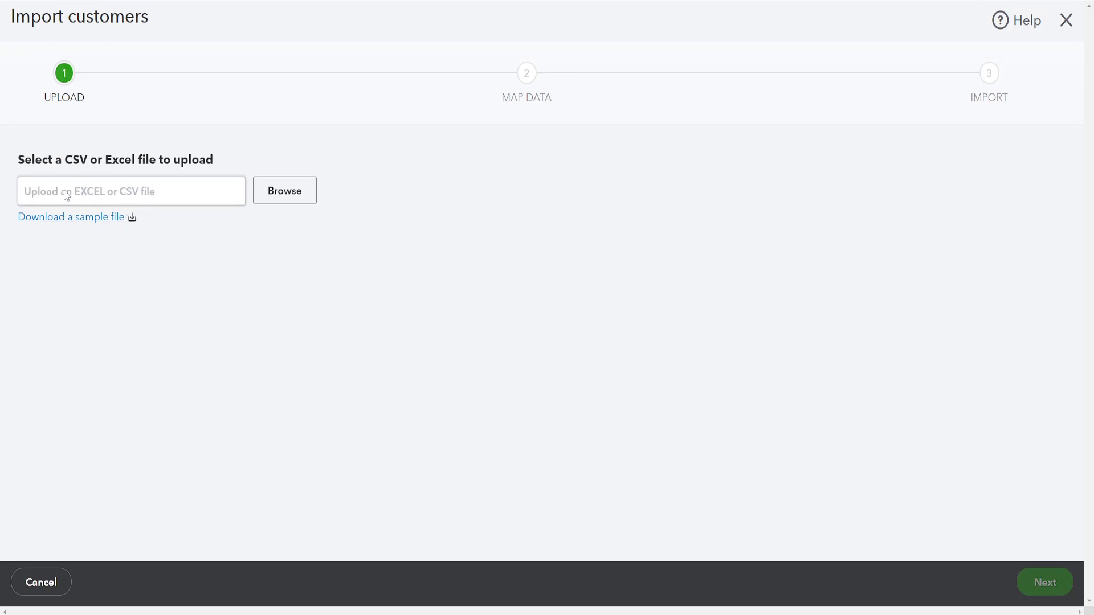
double_click(96, 160)
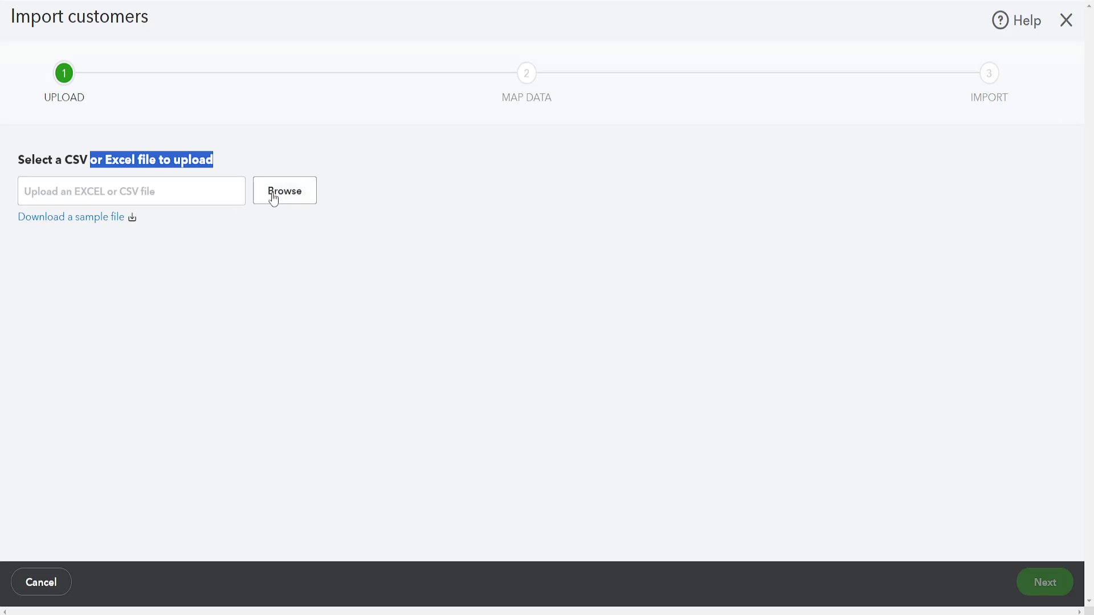
left_click(284, 190)
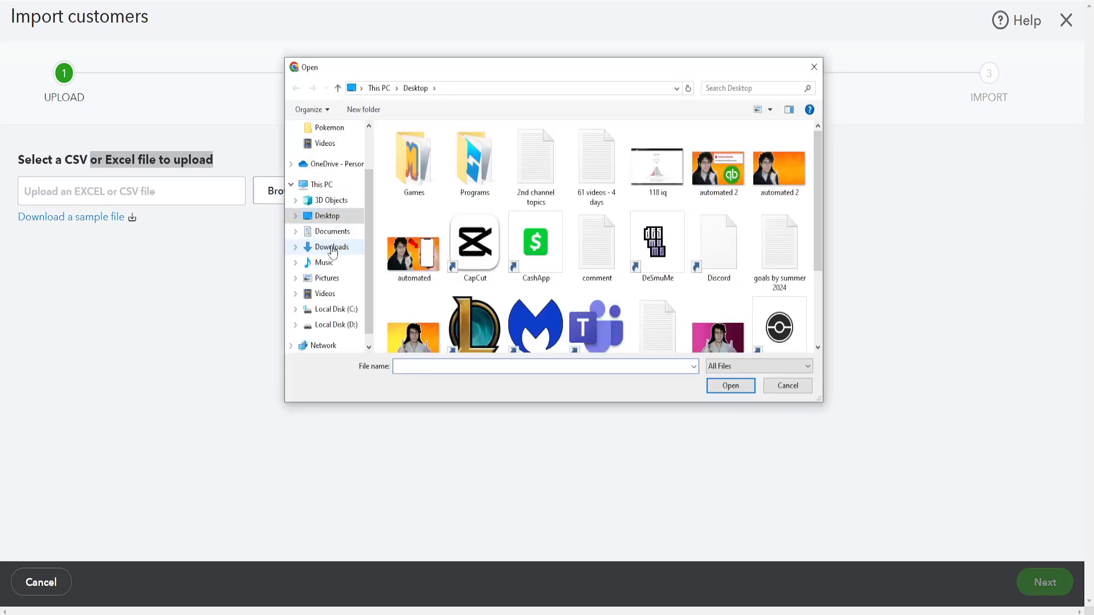
left_click(333, 246)
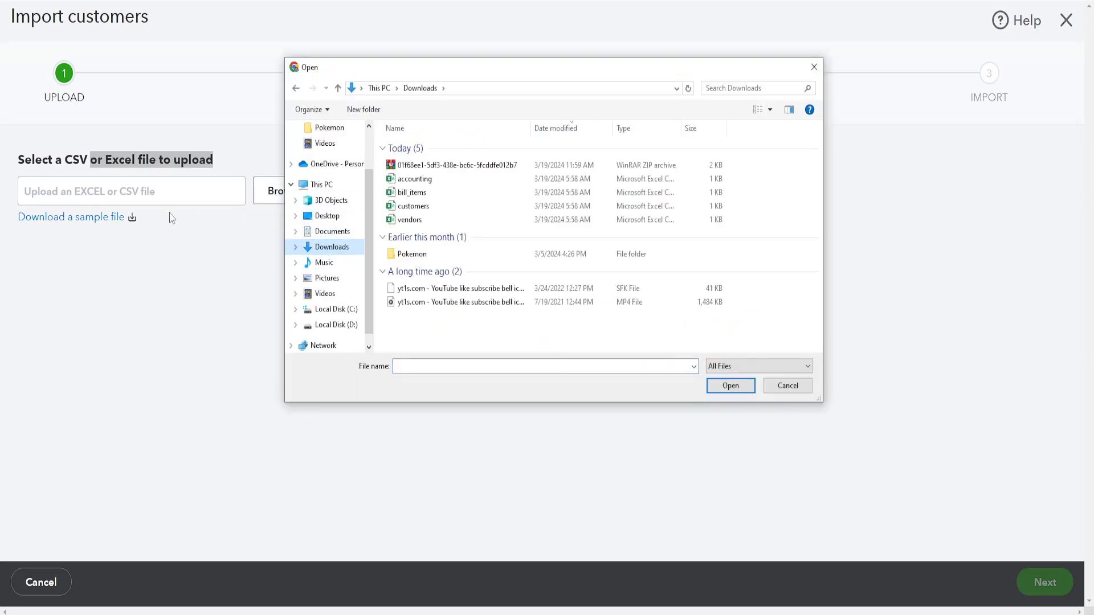
mouse_move(413, 206)
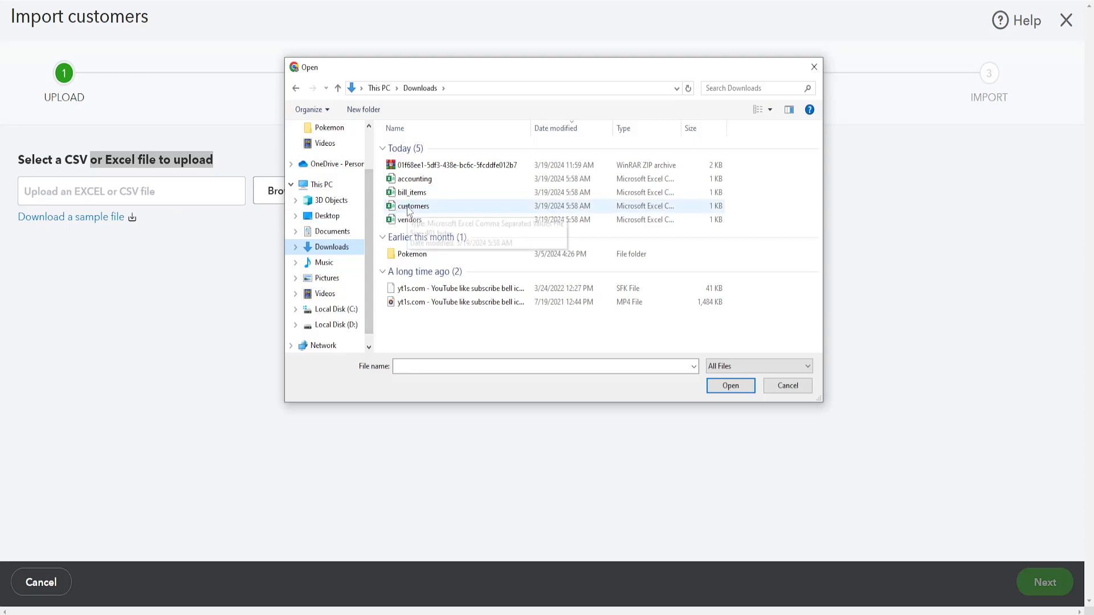
double_click(414, 206)
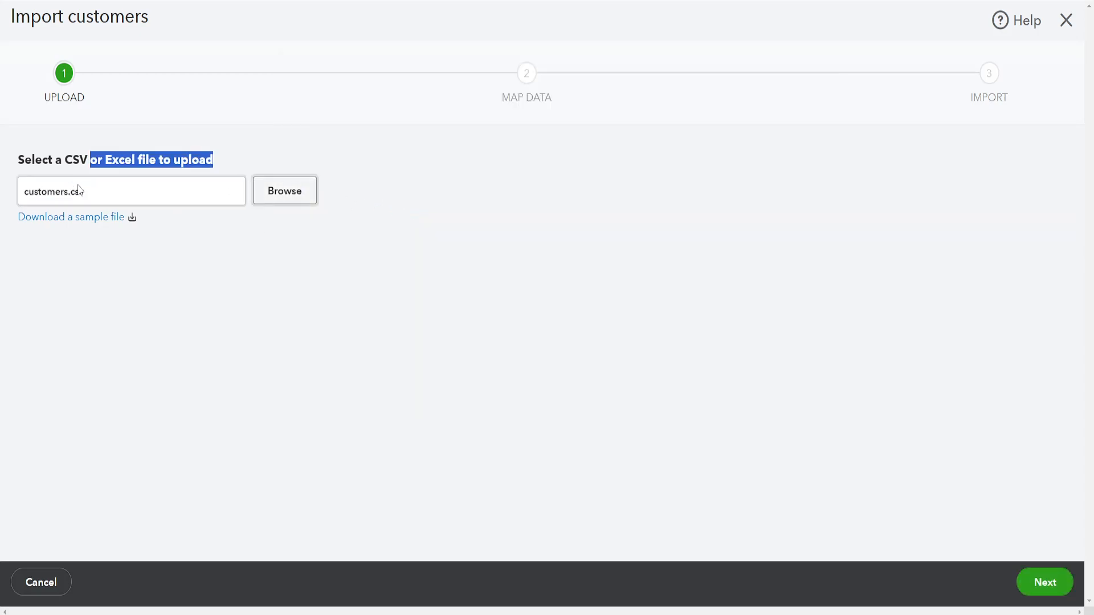
mouse_move(1044, 582)
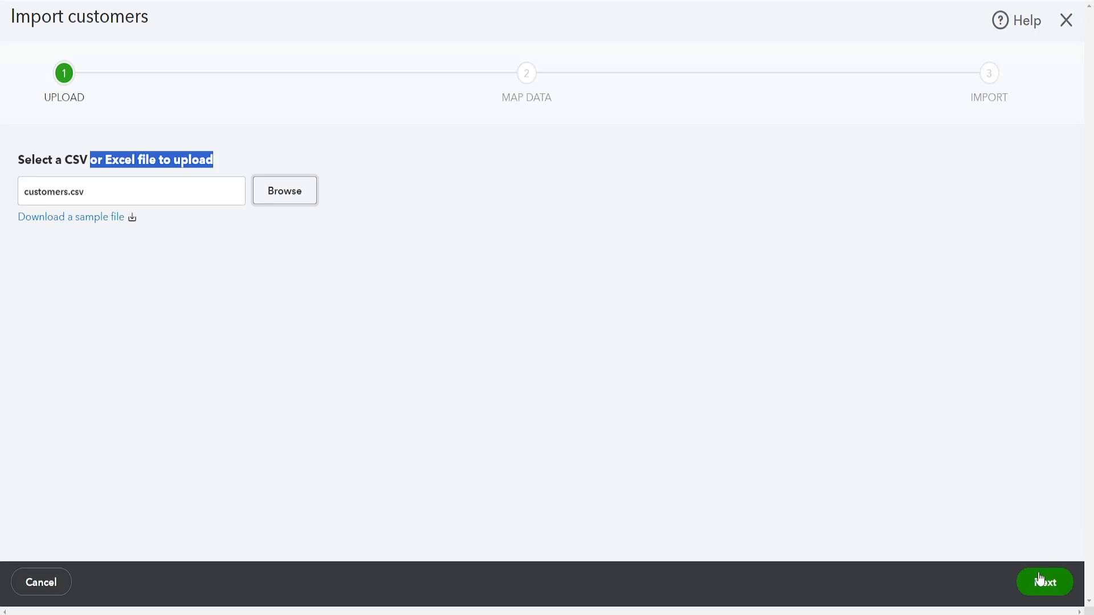
left_click(1045, 582)
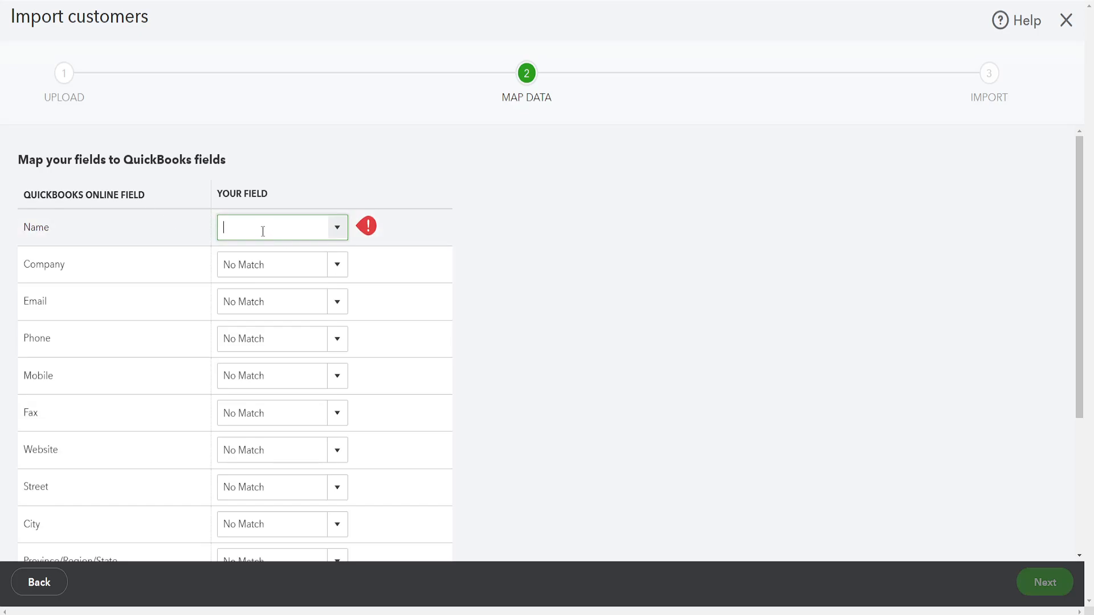
Step: Type 'ned' and 'dsa' in the Name mapping field, scroll the field list, then close the import
type("ned")
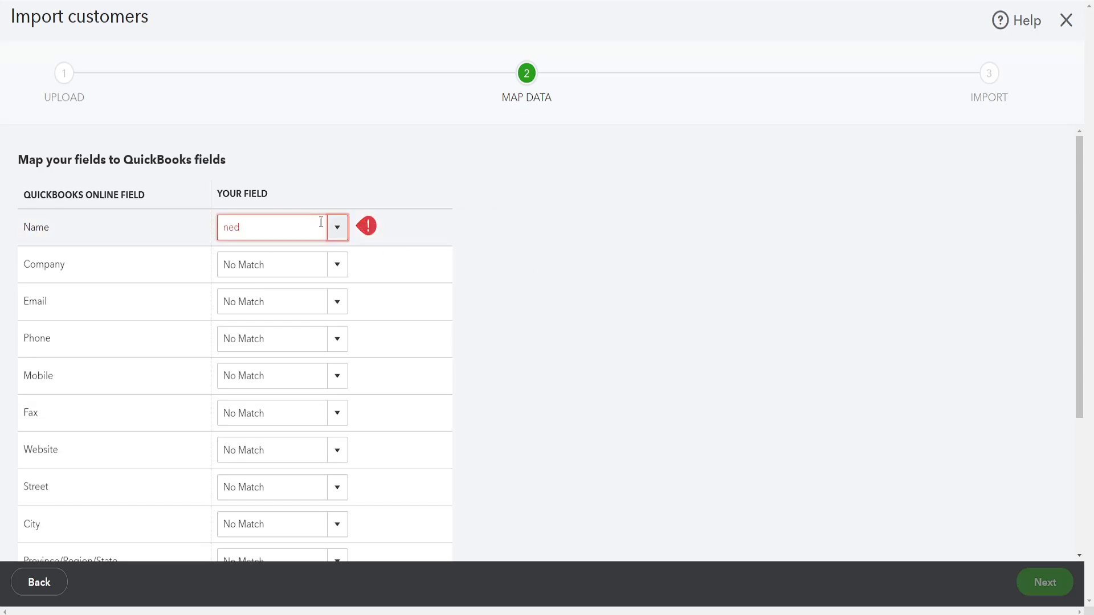
scroll("down", 3)
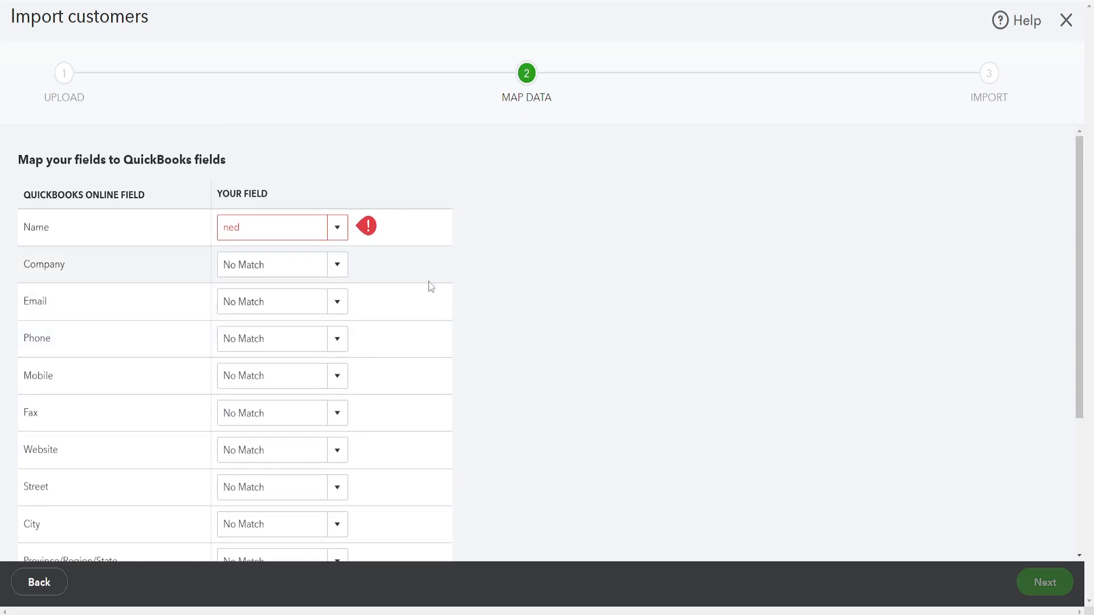
type("dsa")
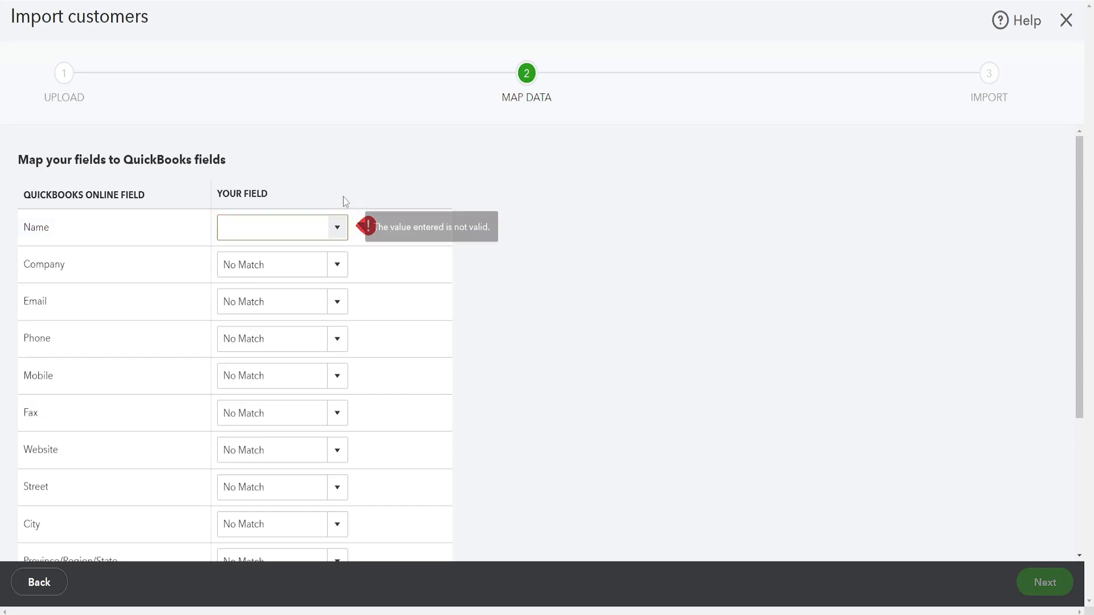
scroll("down", 3)
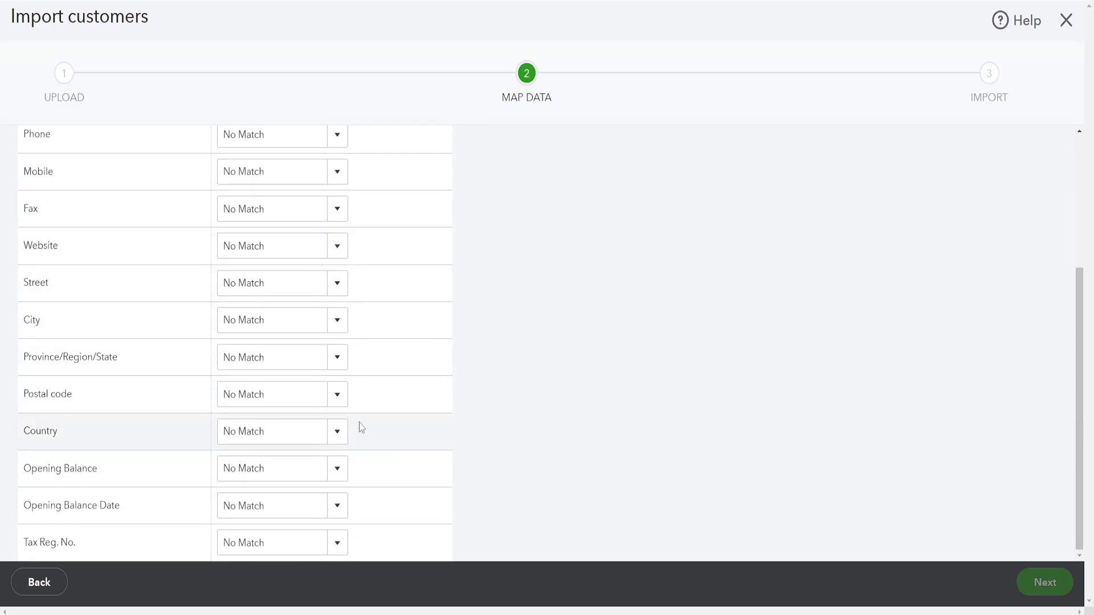
scroll("up", 3)
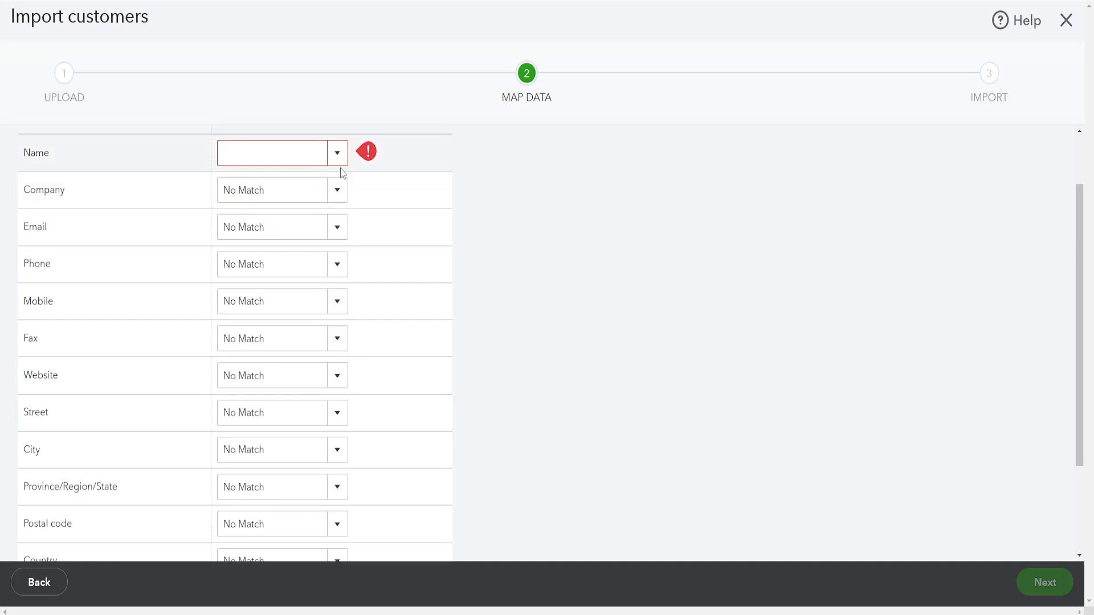
scroll("up", 3)
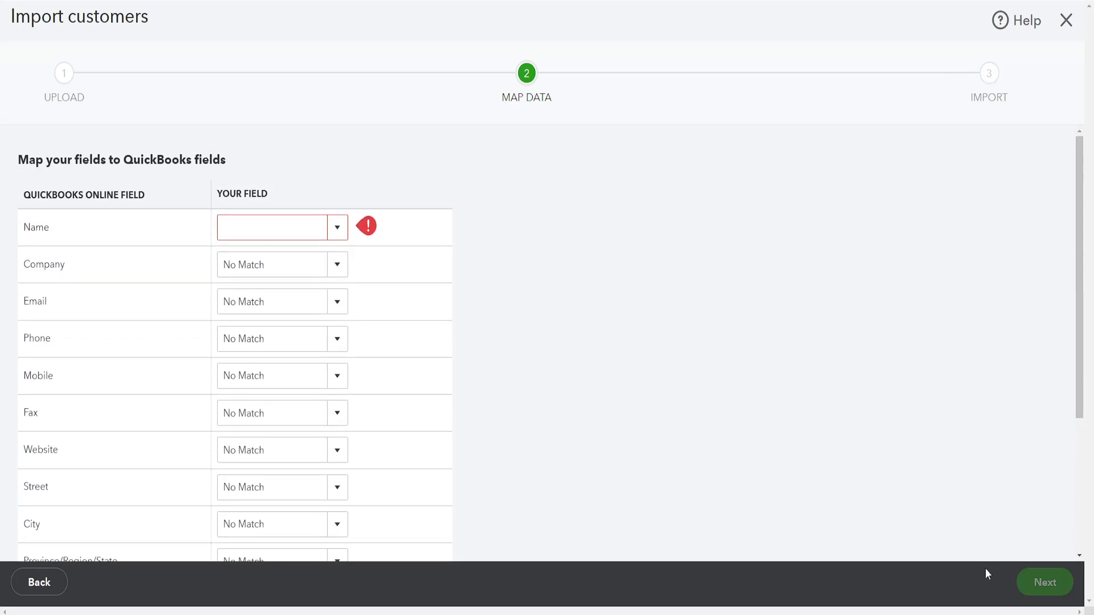
mouse_move(988, 68)
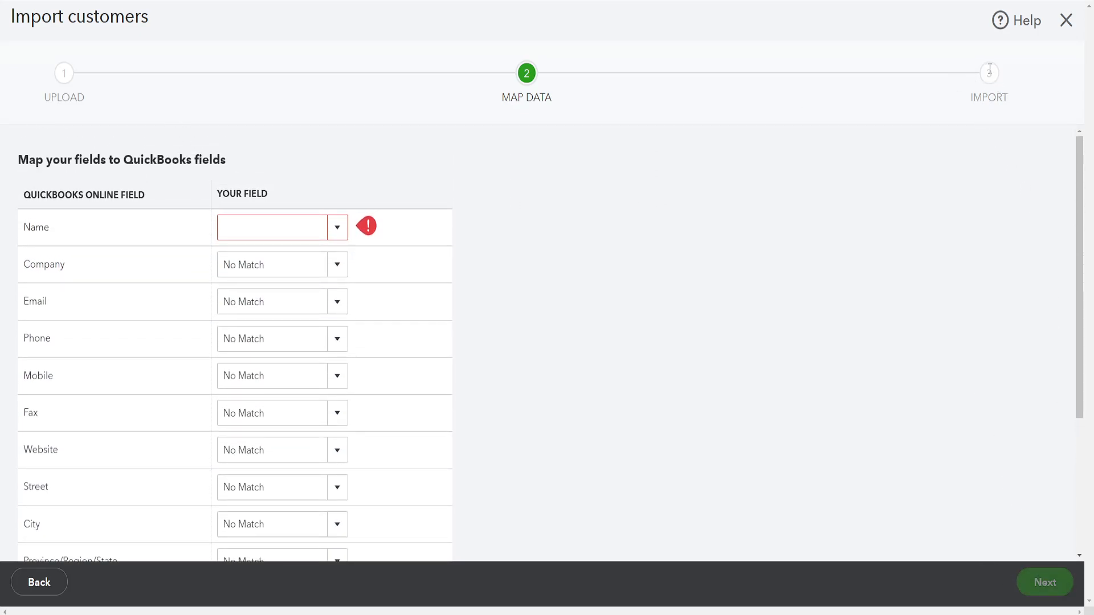
left_click(1065, 21)
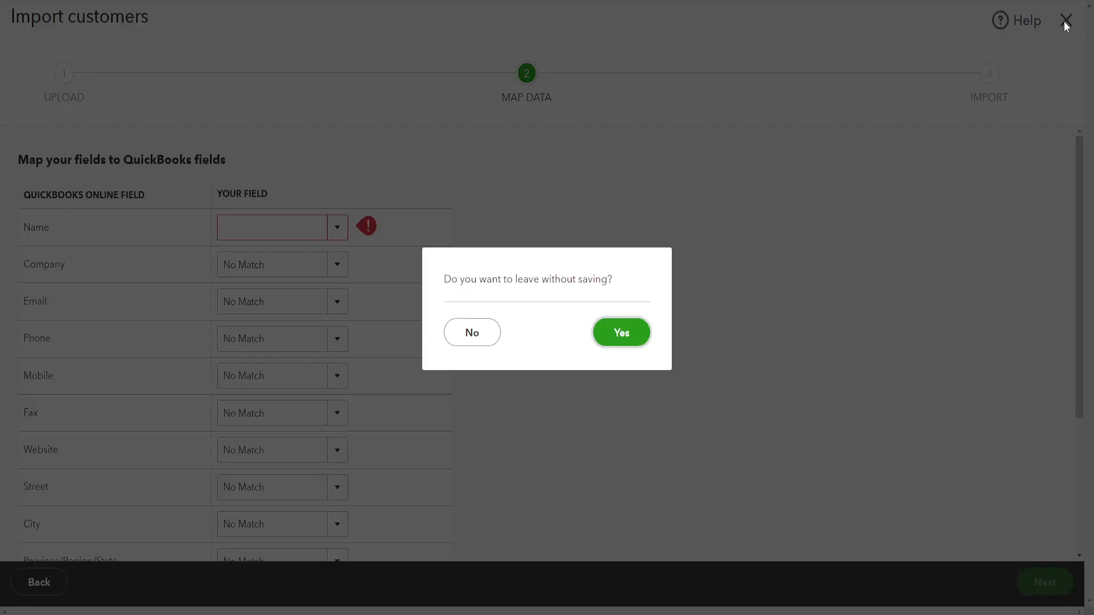
Step: Confirm leaving without saving and bring the Import Data page to the front
left_click(619, 332)
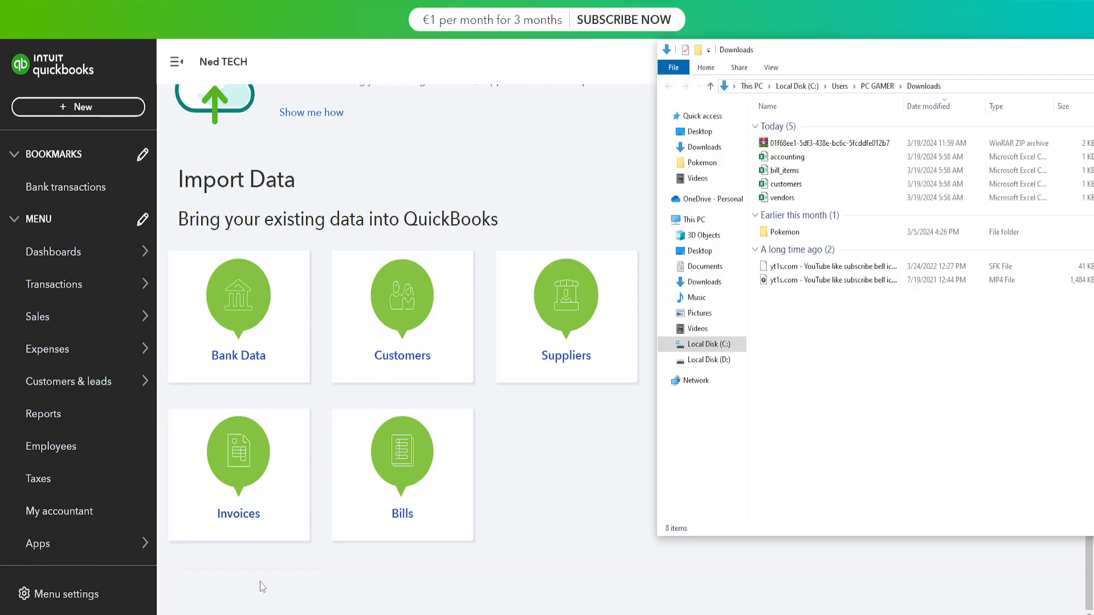
left_click(786, 184)
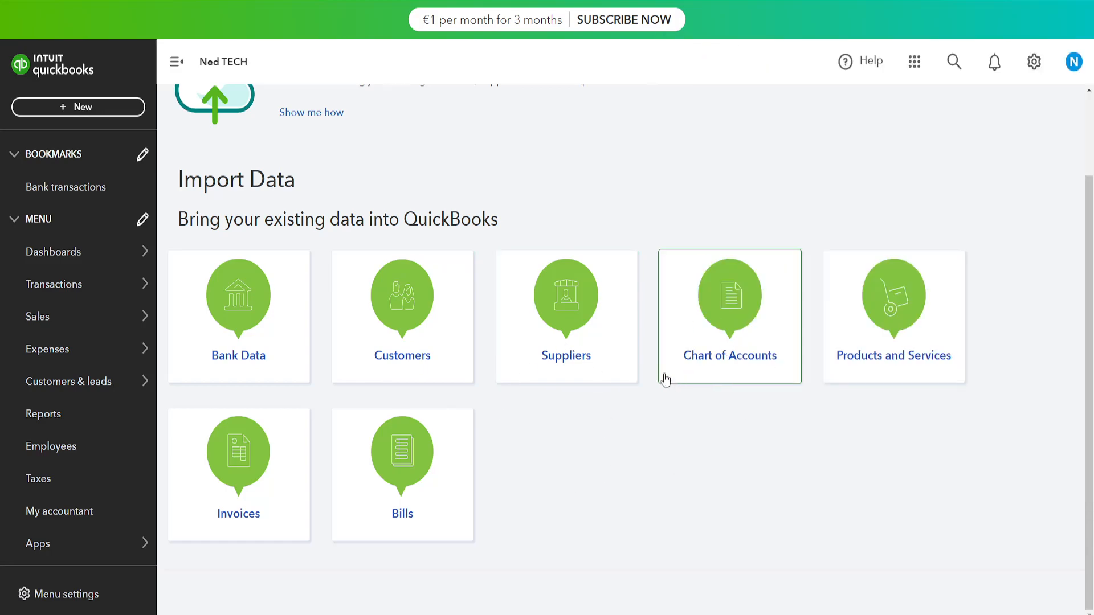
mouse_move(416, 205)
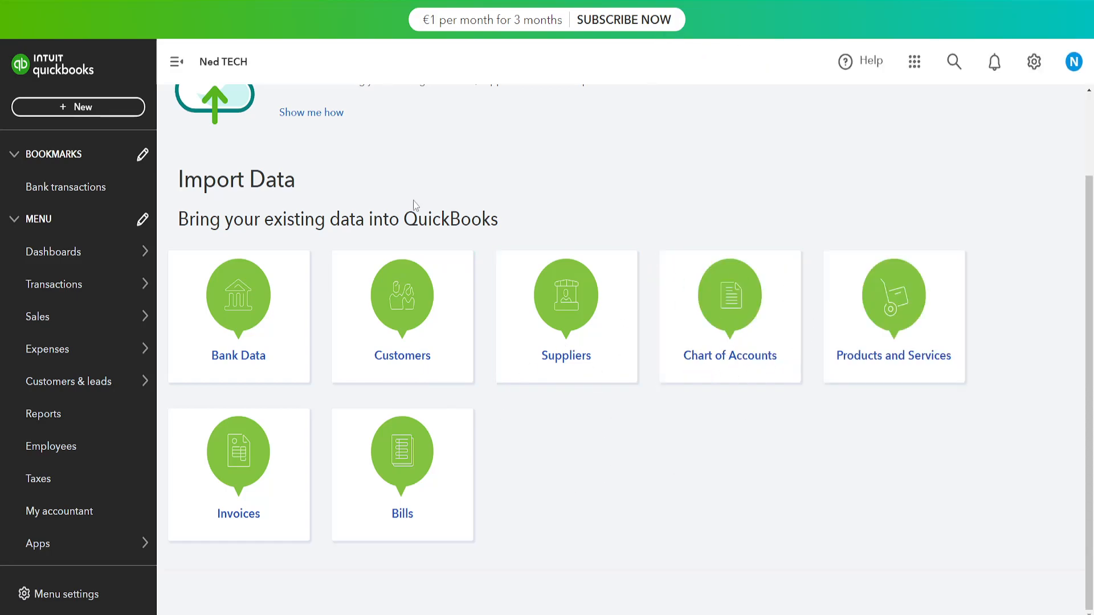